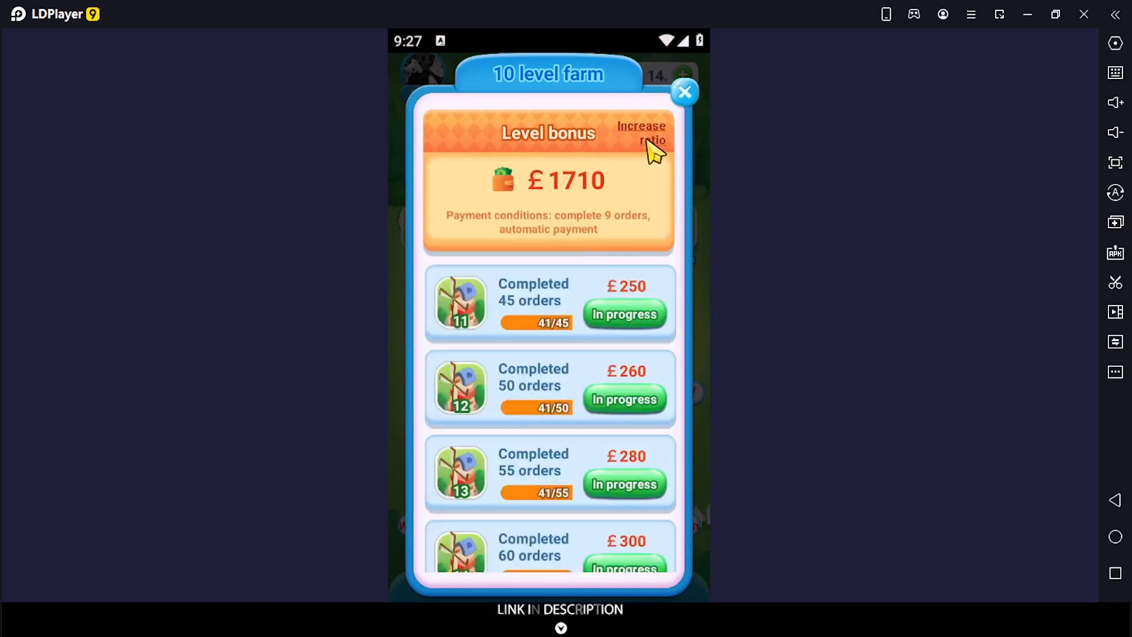
mouse_move(683, 98)
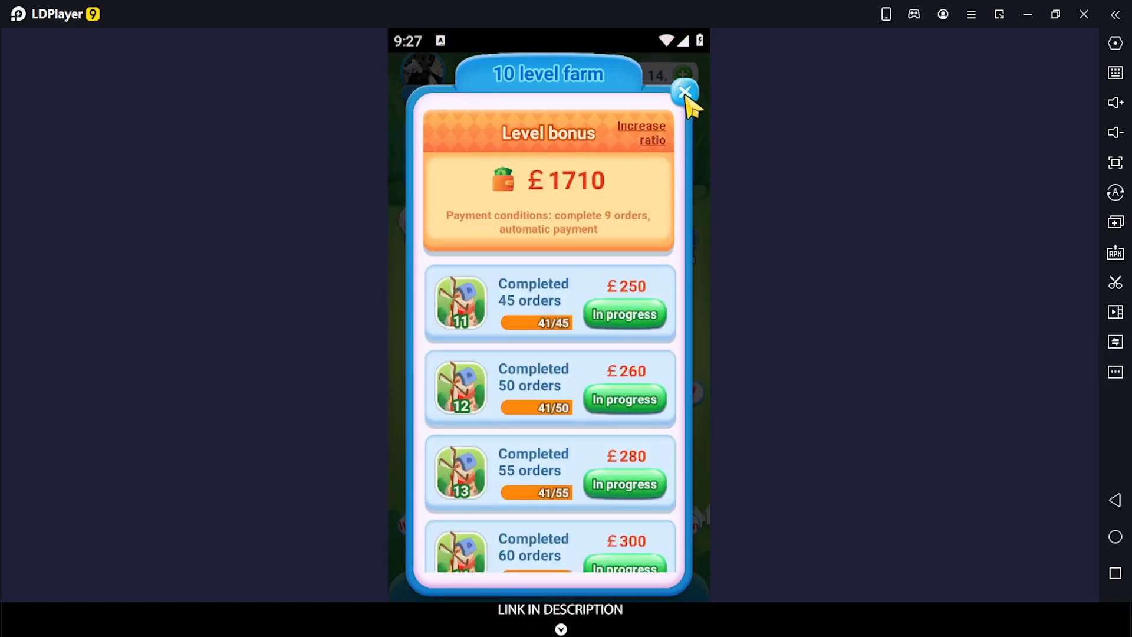
Close the 10 level farm bonus popup, returning to the farm screen with order 42.
left_click(683, 92)
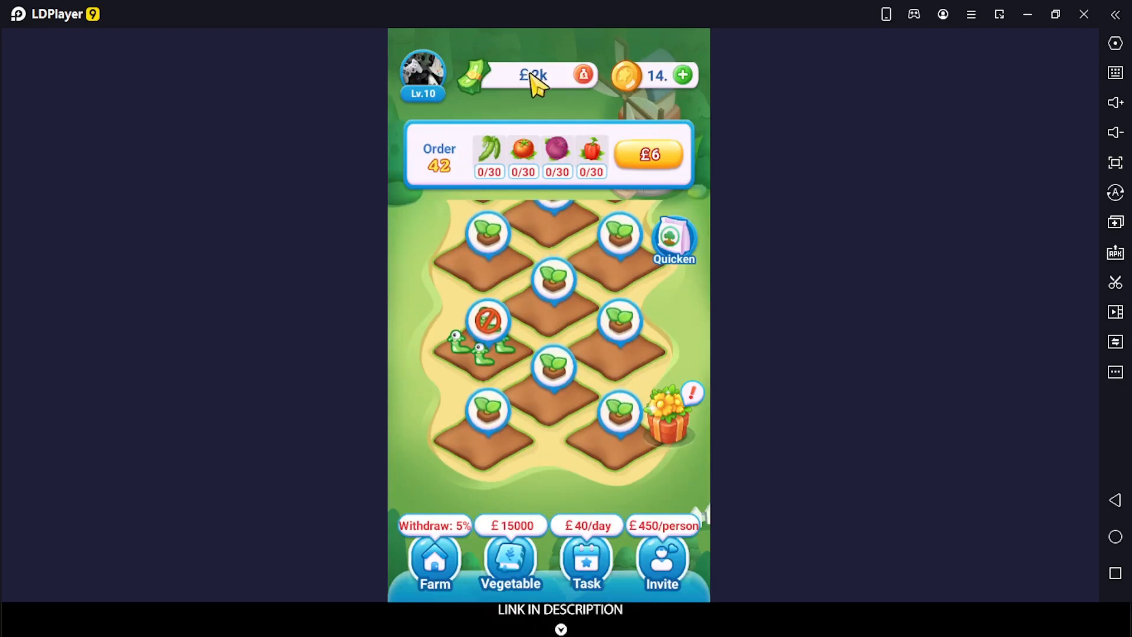
View the Withdraw page: £2007 balance with only 1% (£20.07) withdrawable.
left_click(534, 76)
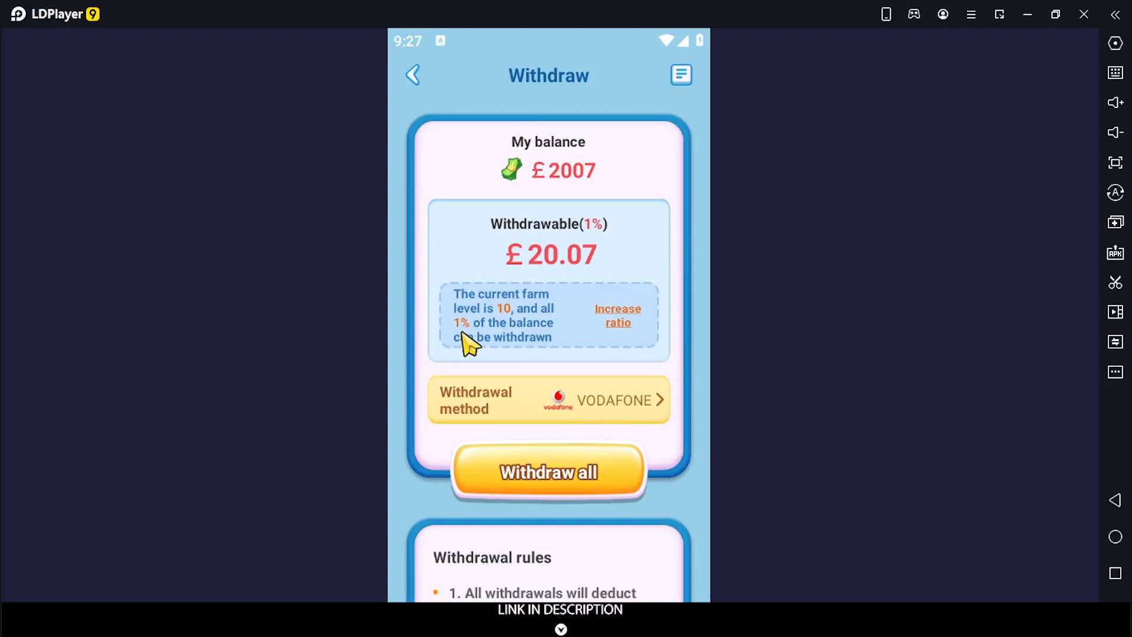
mouse_move(572, 249)
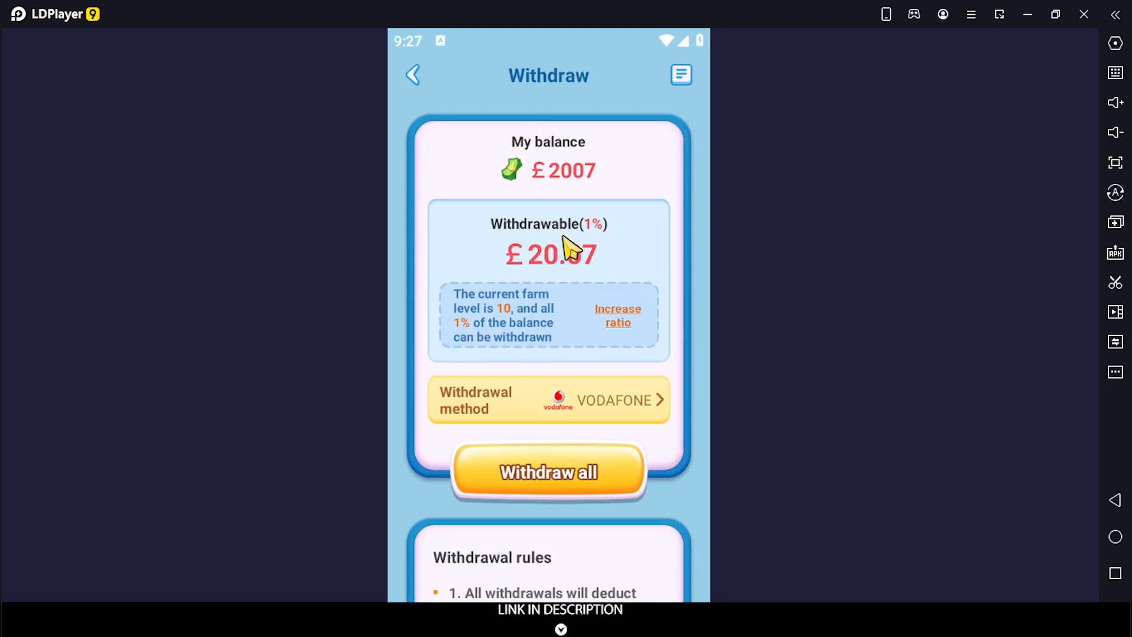
mouse_move(576, 256)
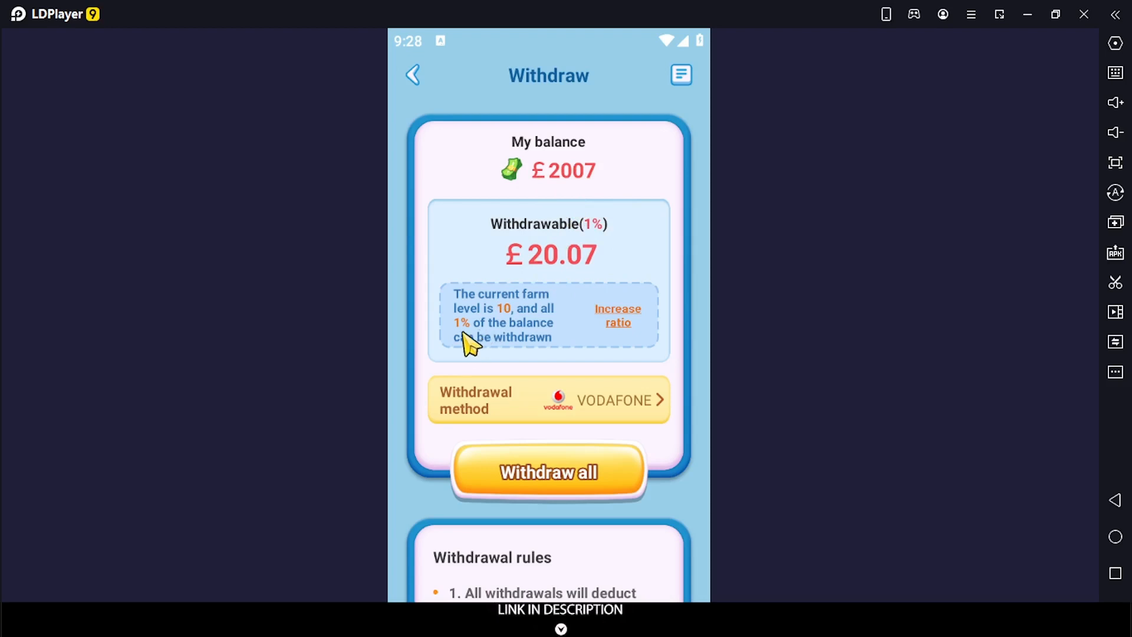
mouse_move(470, 342)
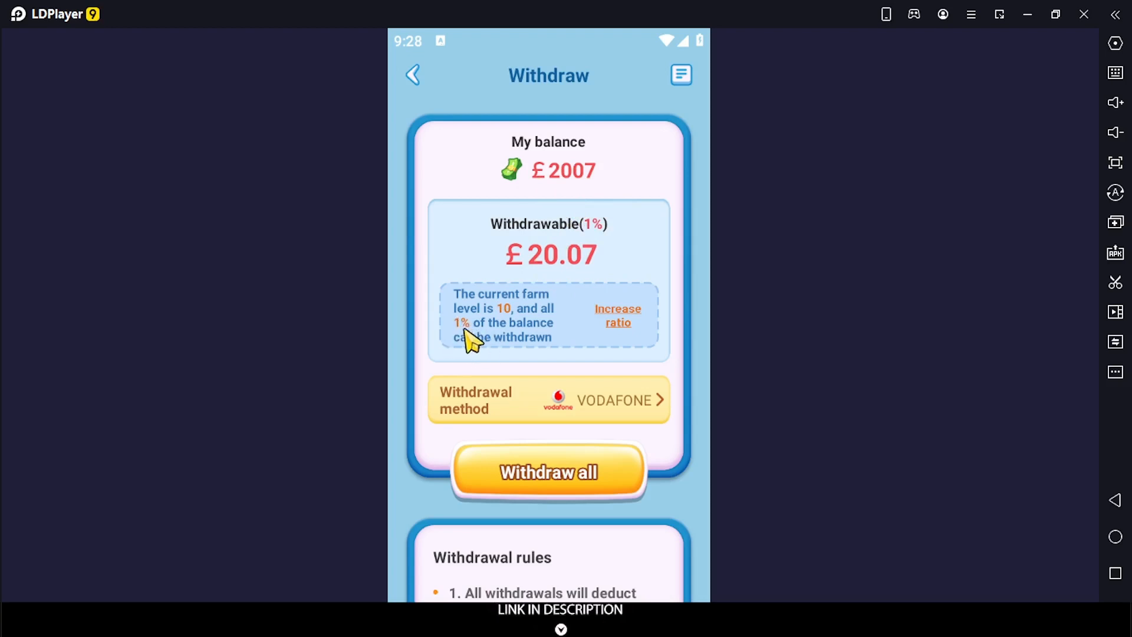
mouse_move(504, 323)
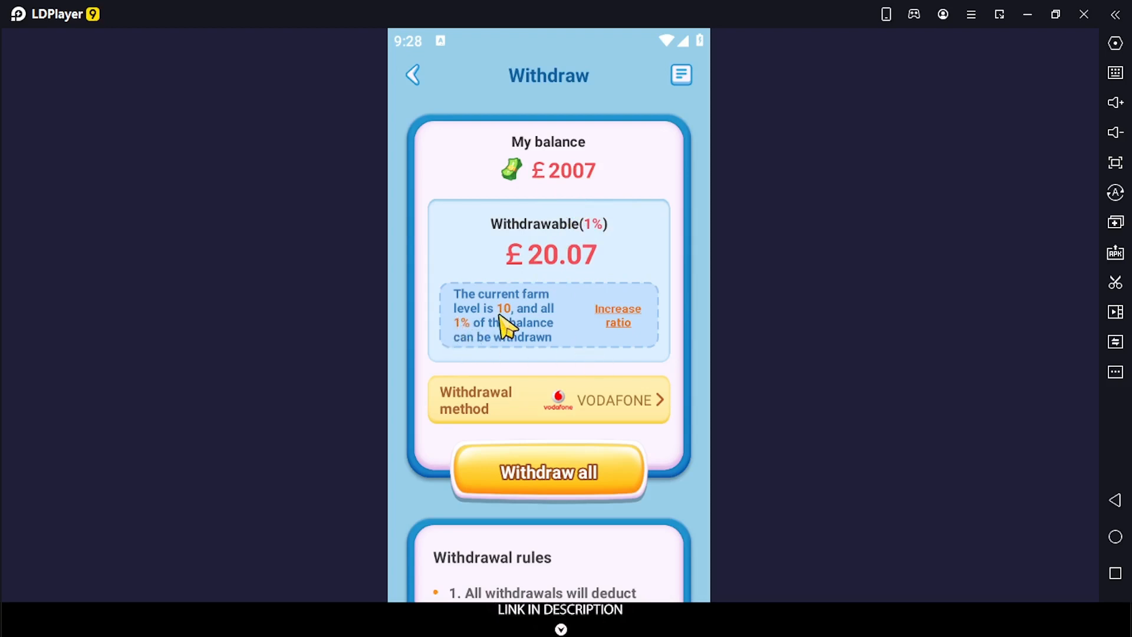
mouse_move(613, 379)
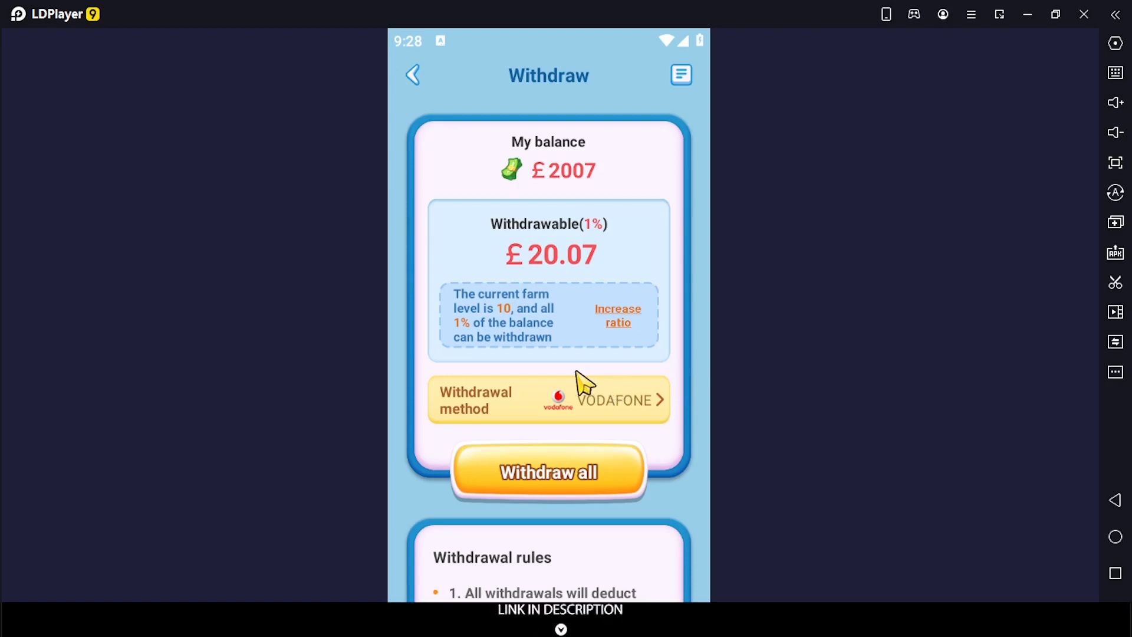
mouse_move(562, 338)
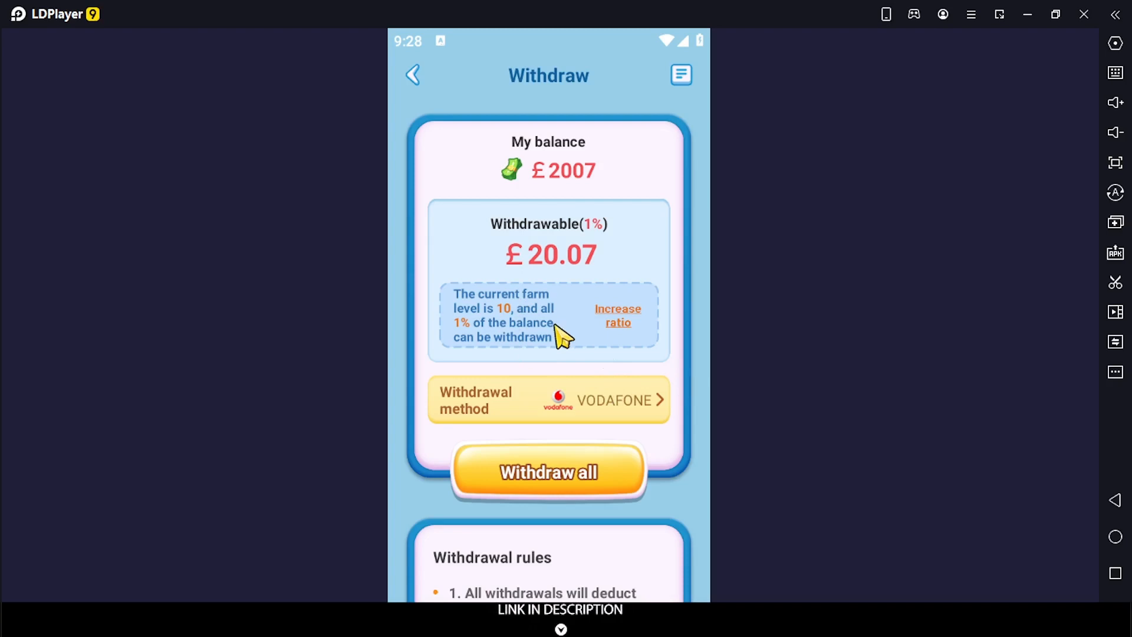
mouse_move(588, 210)
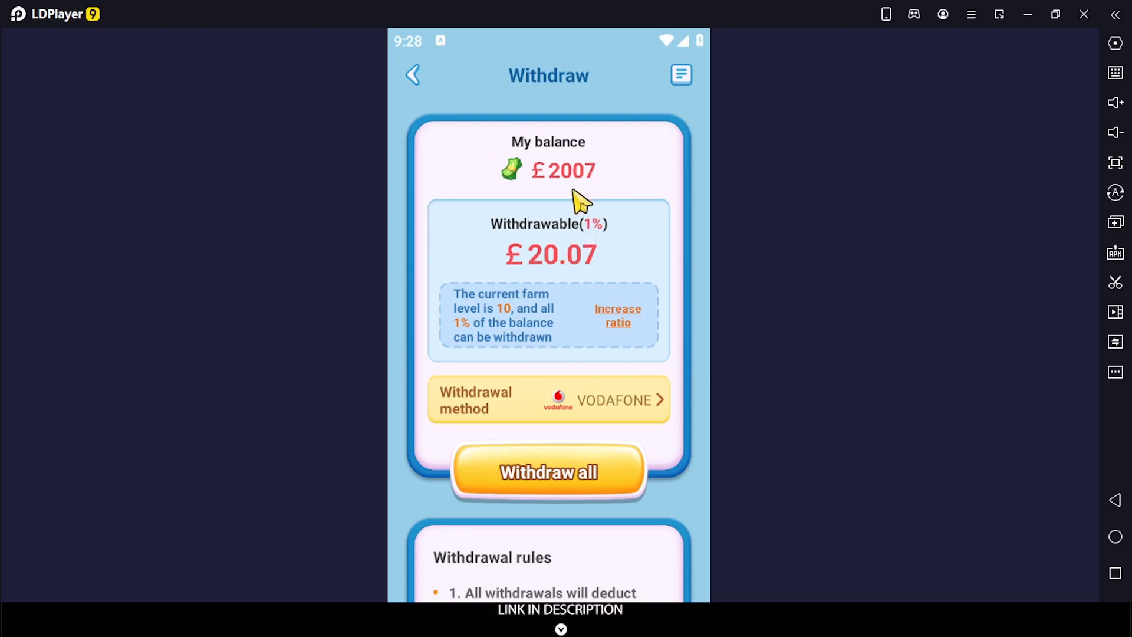
mouse_move(574, 240)
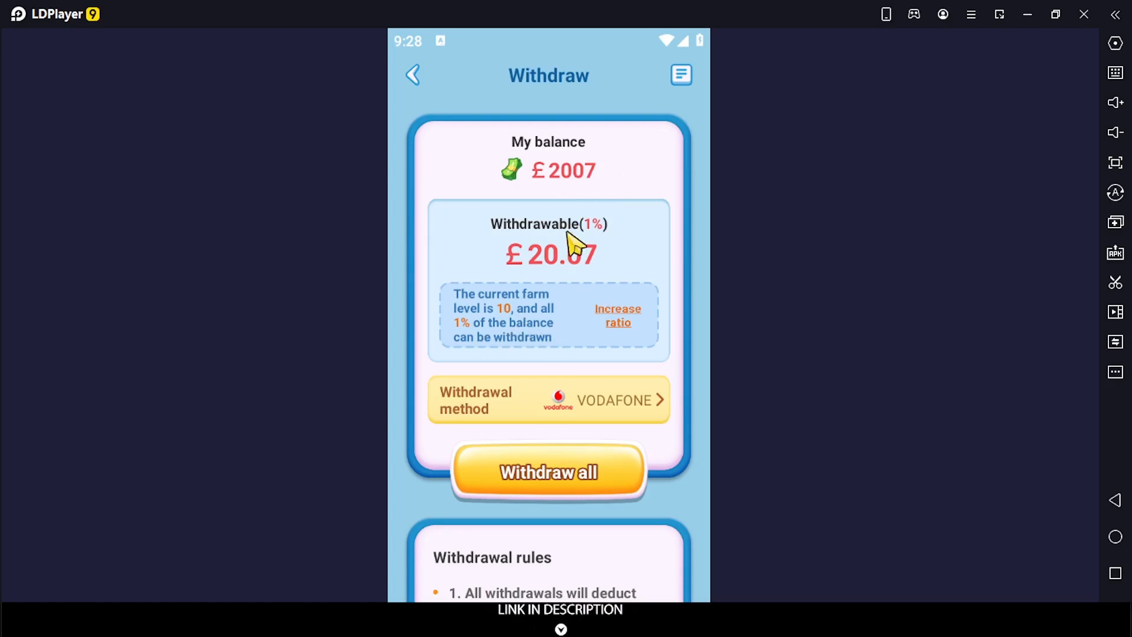
left_click(548, 400)
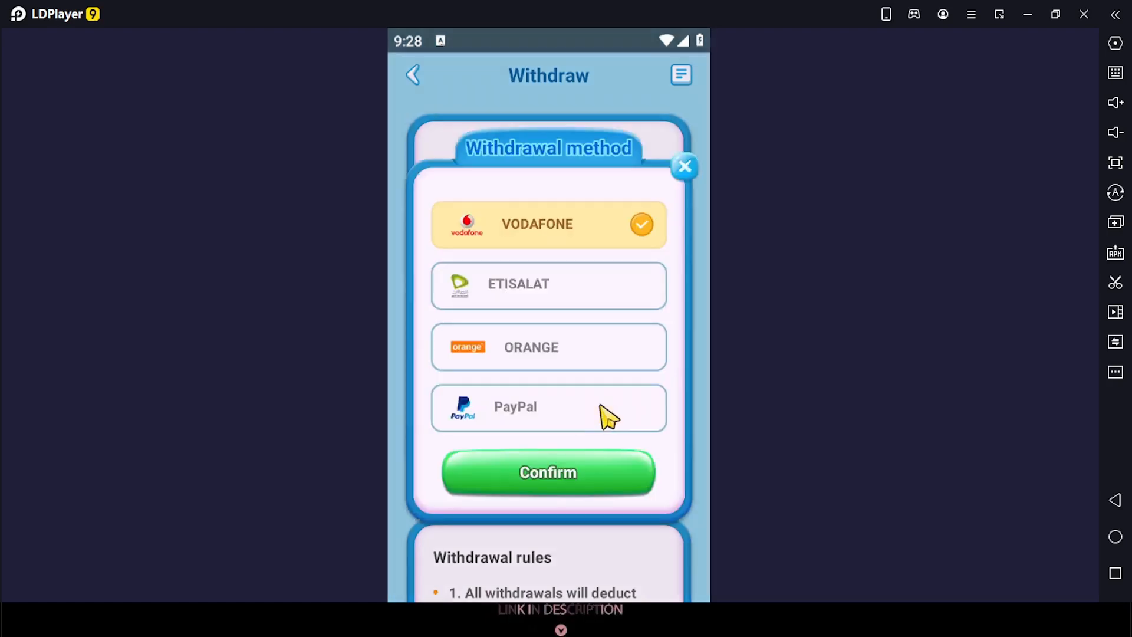
left_click(683, 167)
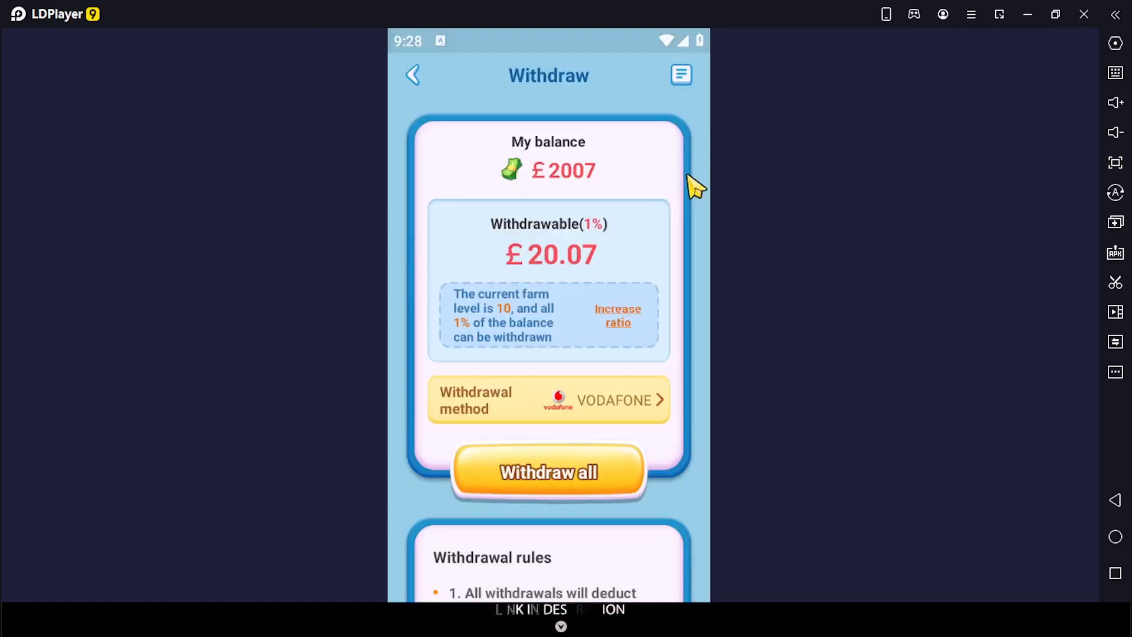
mouse_move(580, 344)
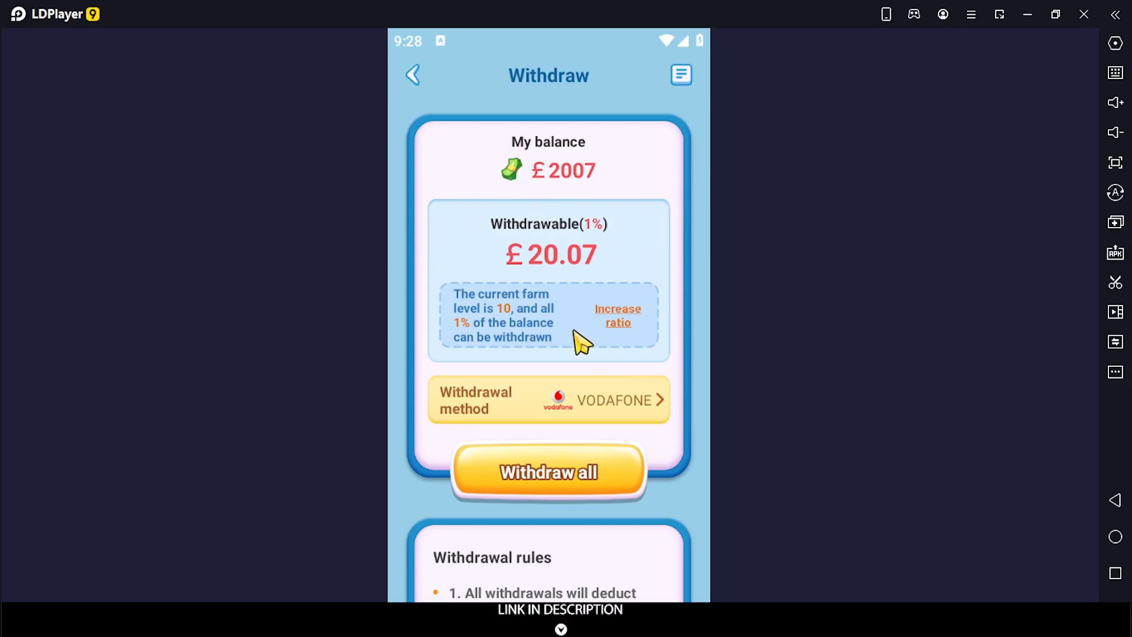
left_click(549, 400)
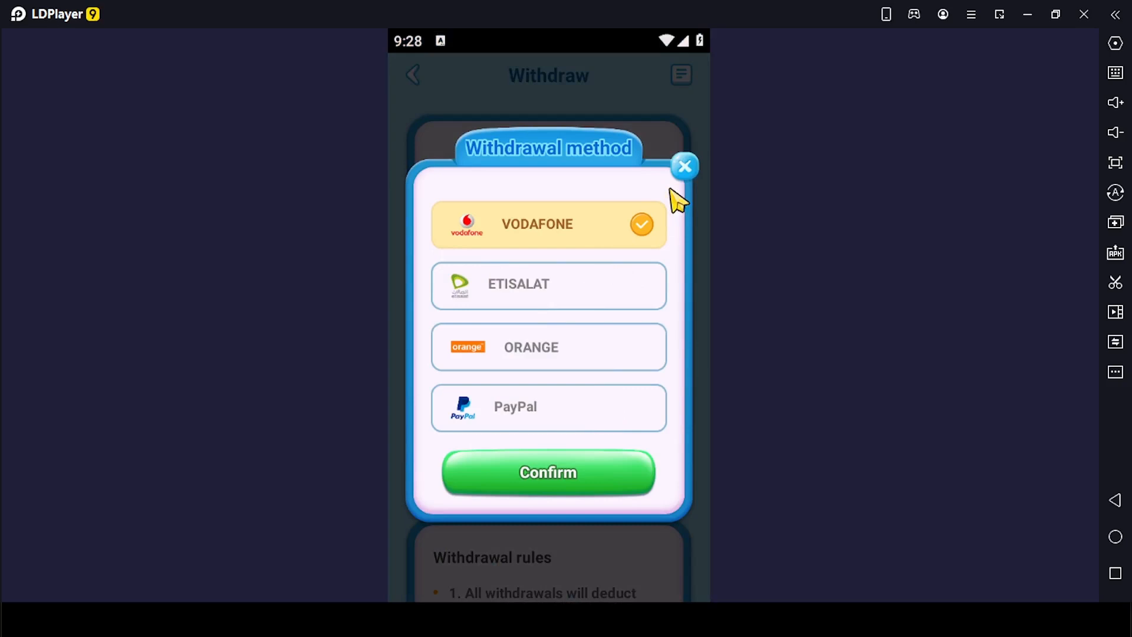
left_click(683, 166)
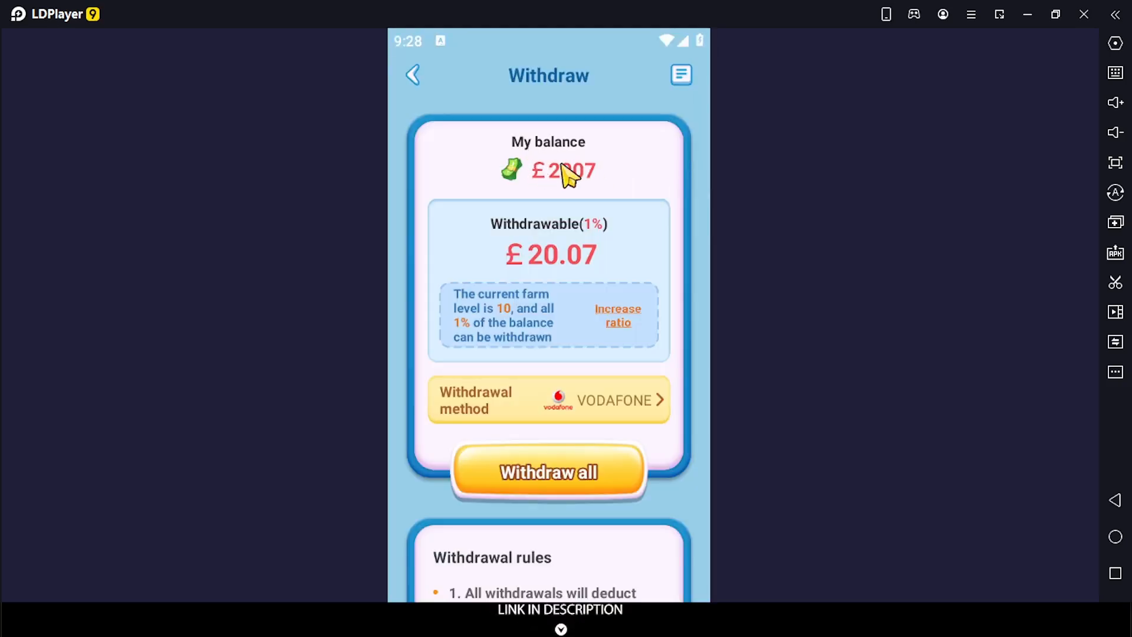
mouse_move(598, 265)
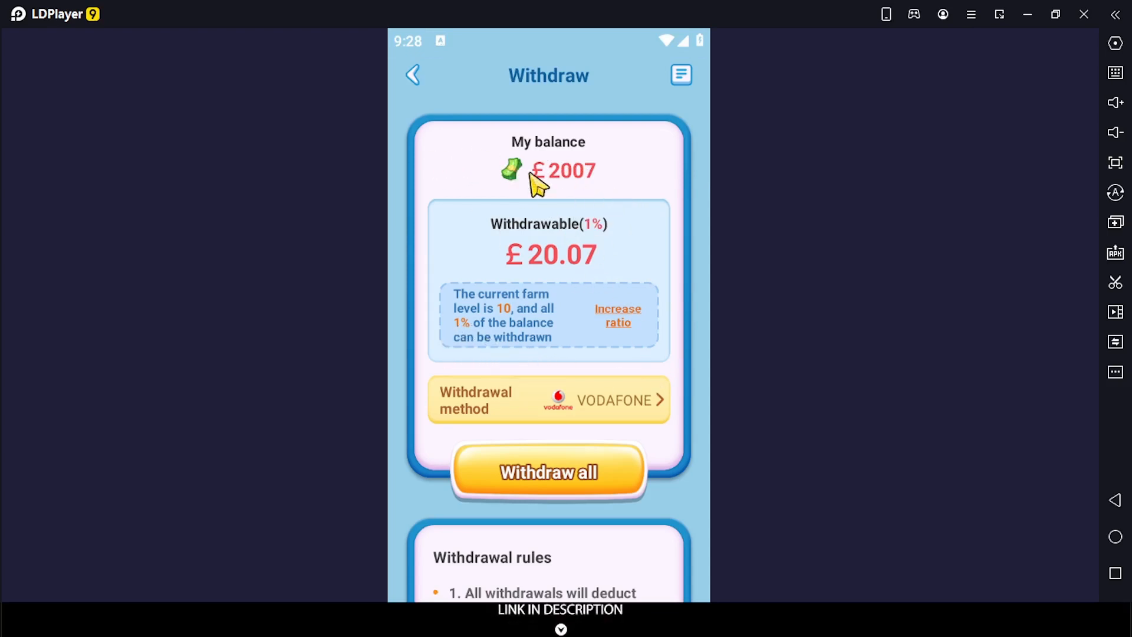
mouse_move(442, 119)
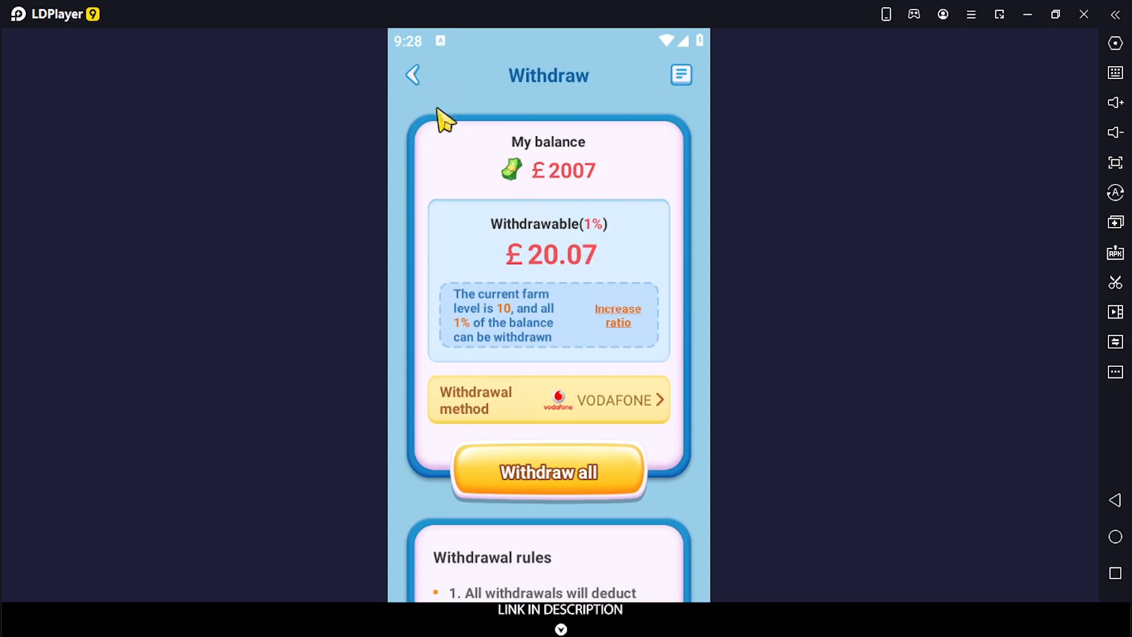
mouse_move(542, 334)
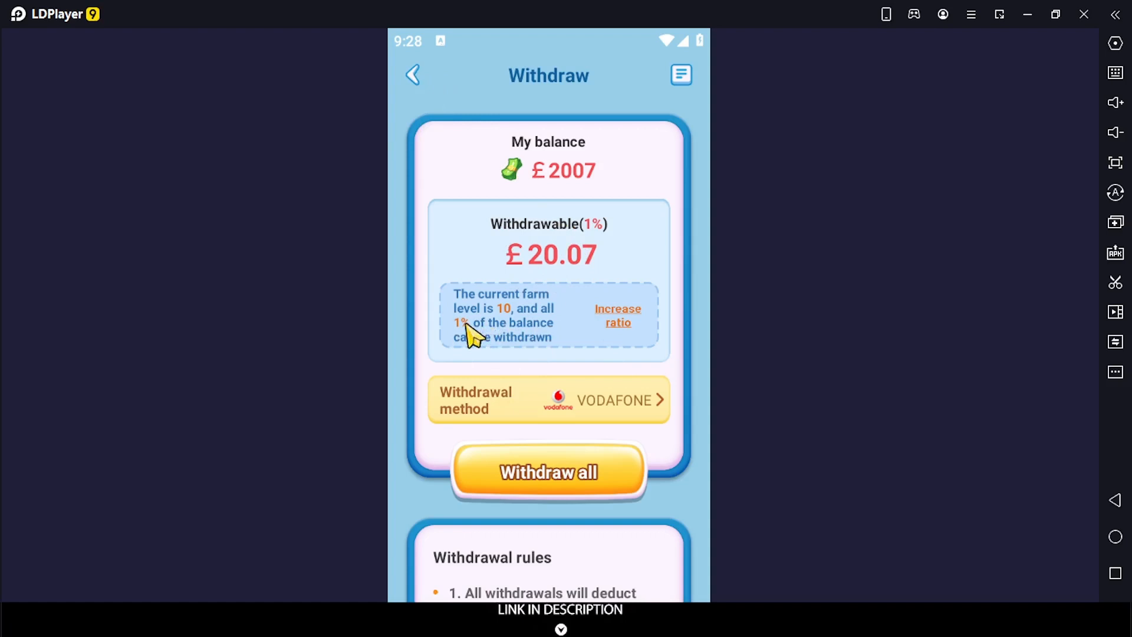
mouse_move(521, 346)
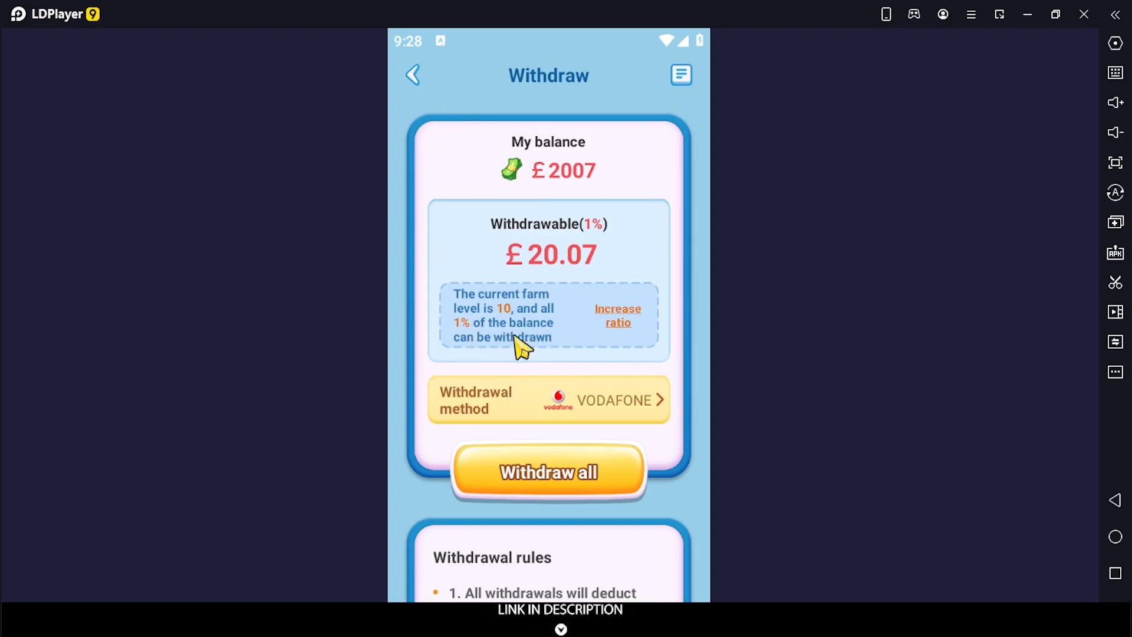
mouse_move(593, 178)
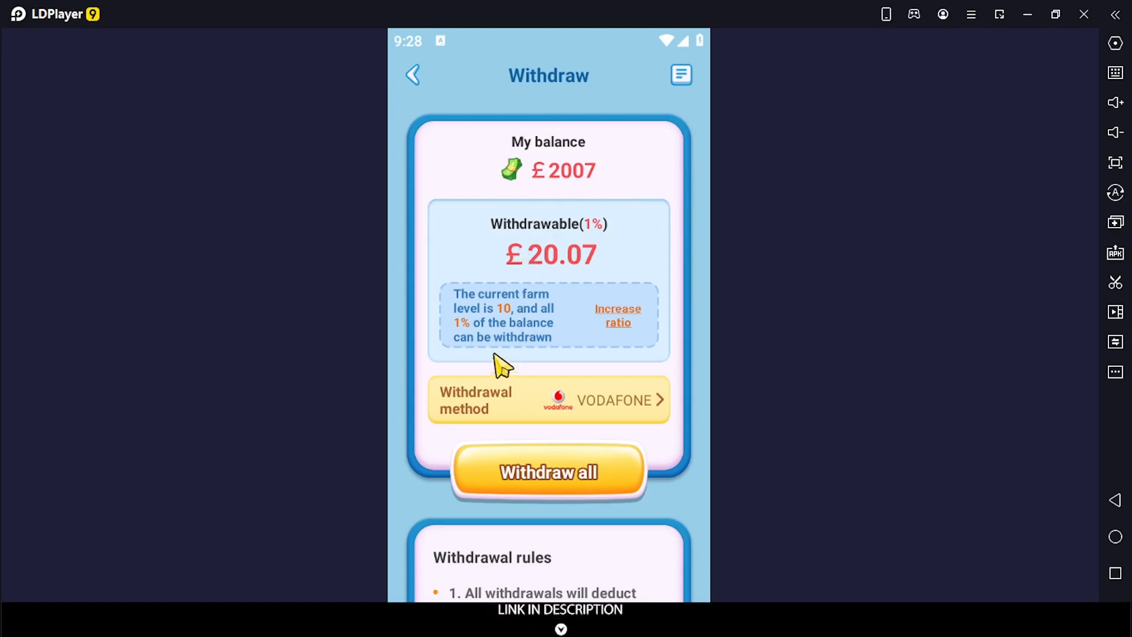
mouse_move(602, 245)
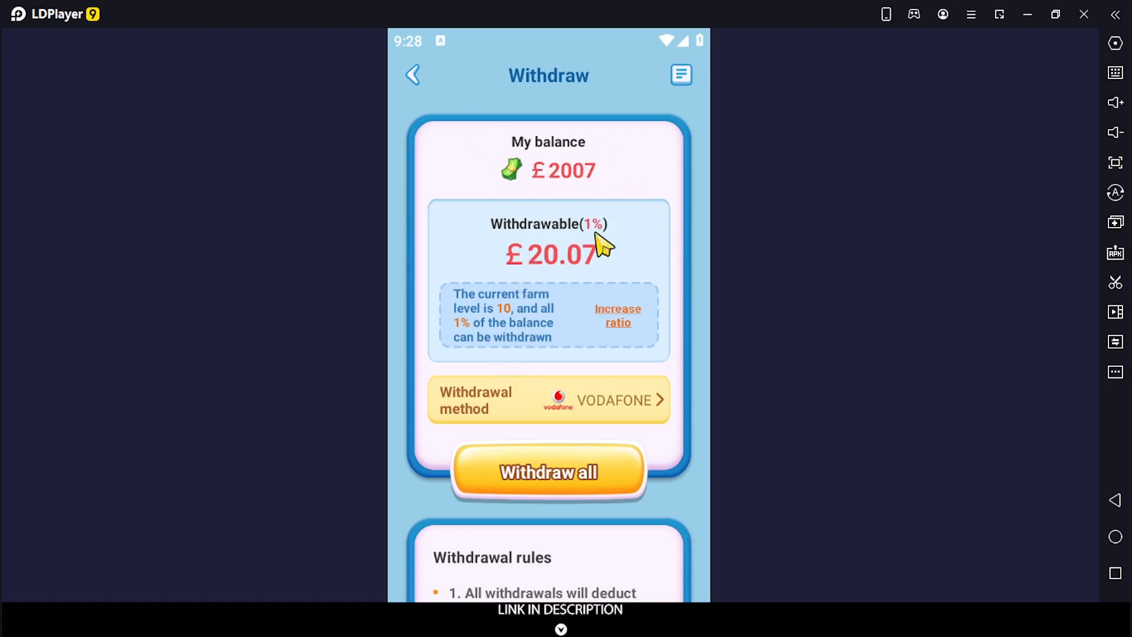
mouse_move(448, 82)
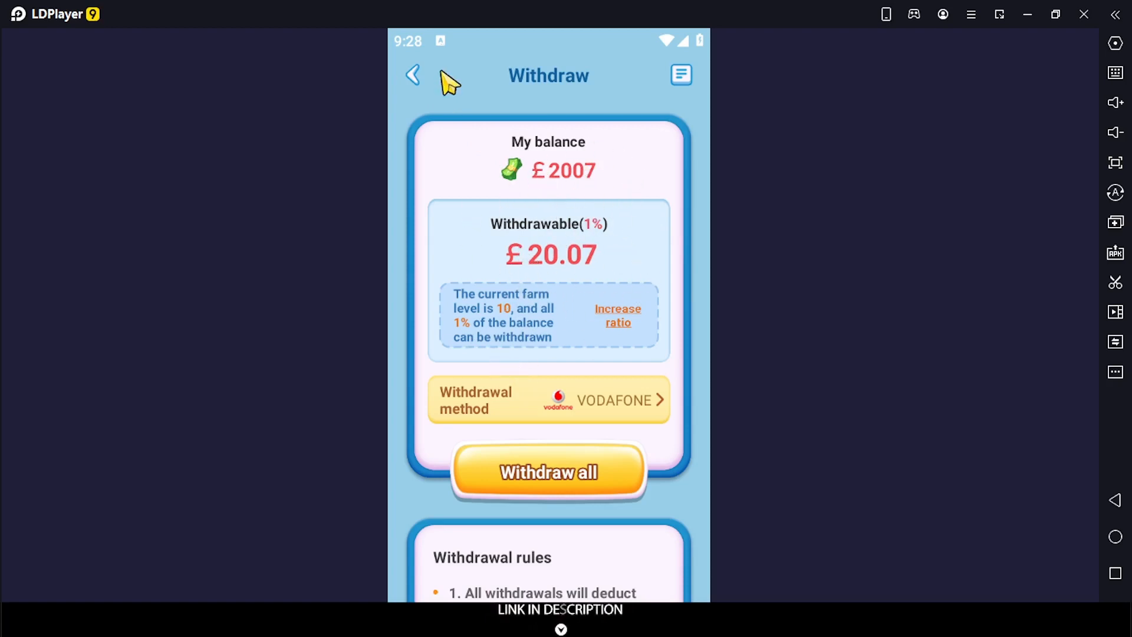
left_click(412, 75)
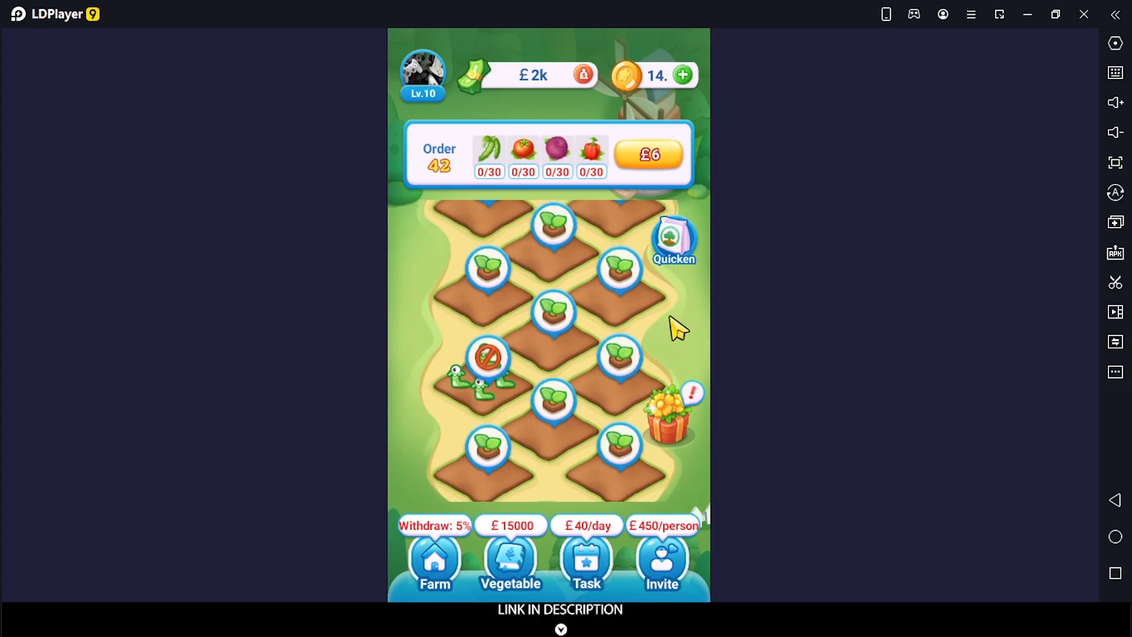
scroll("down", 3)
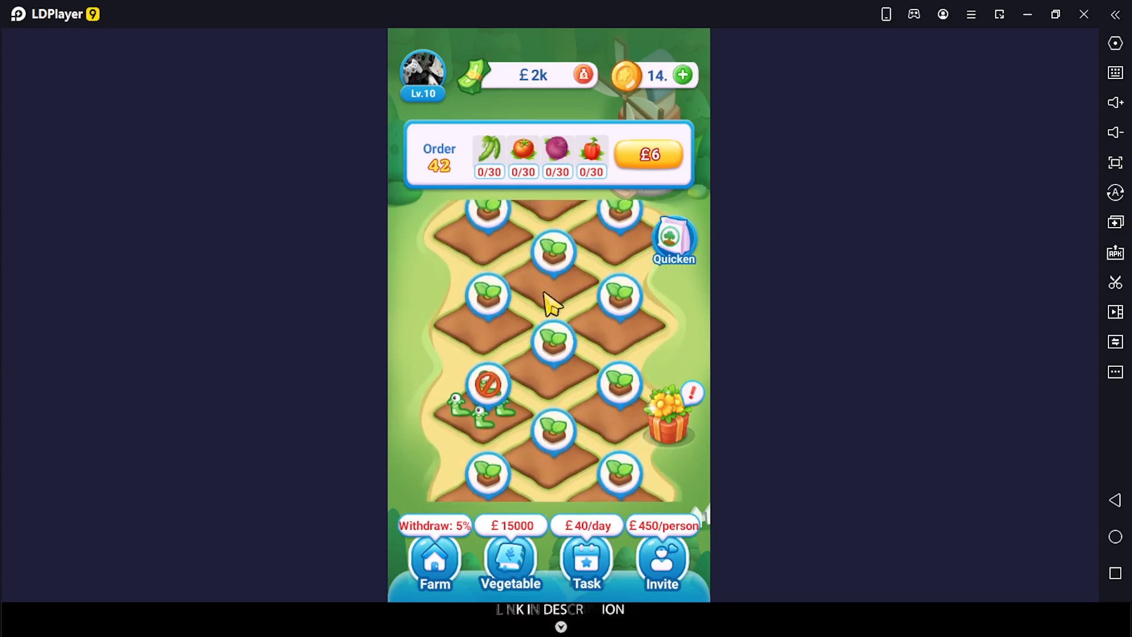
mouse_move(588, 289)
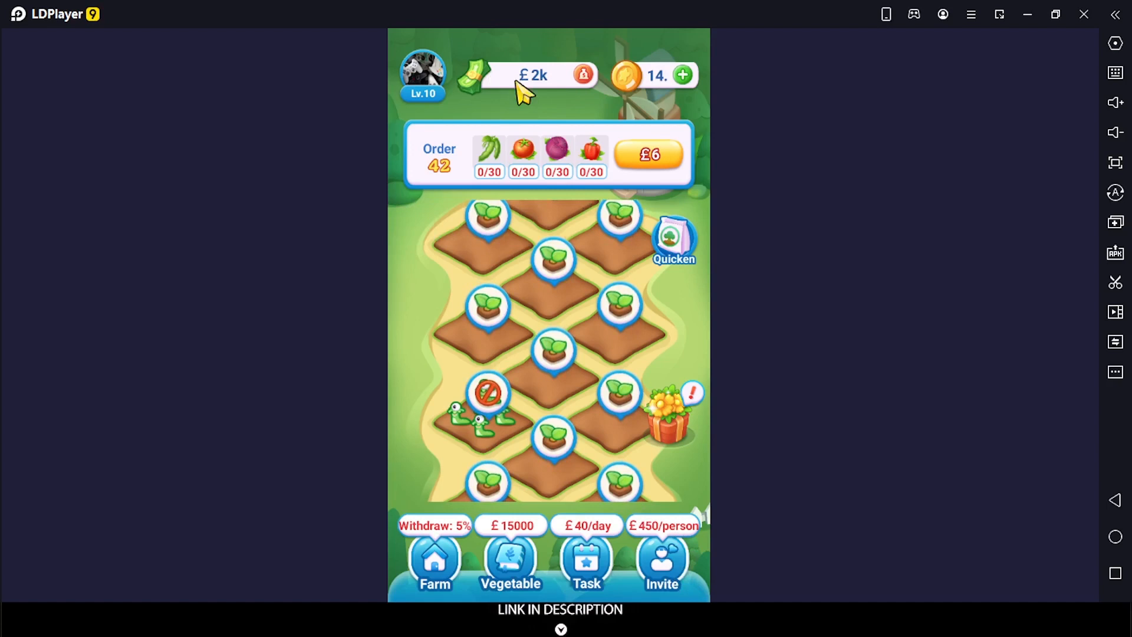
mouse_move(584, 140)
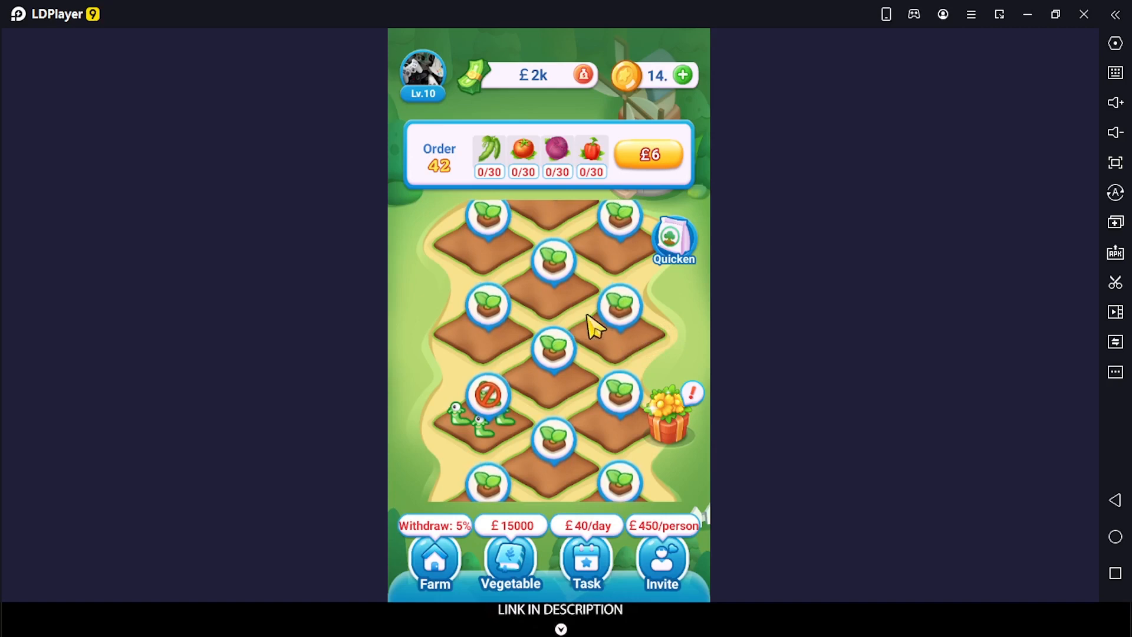
mouse_move(592, 382)
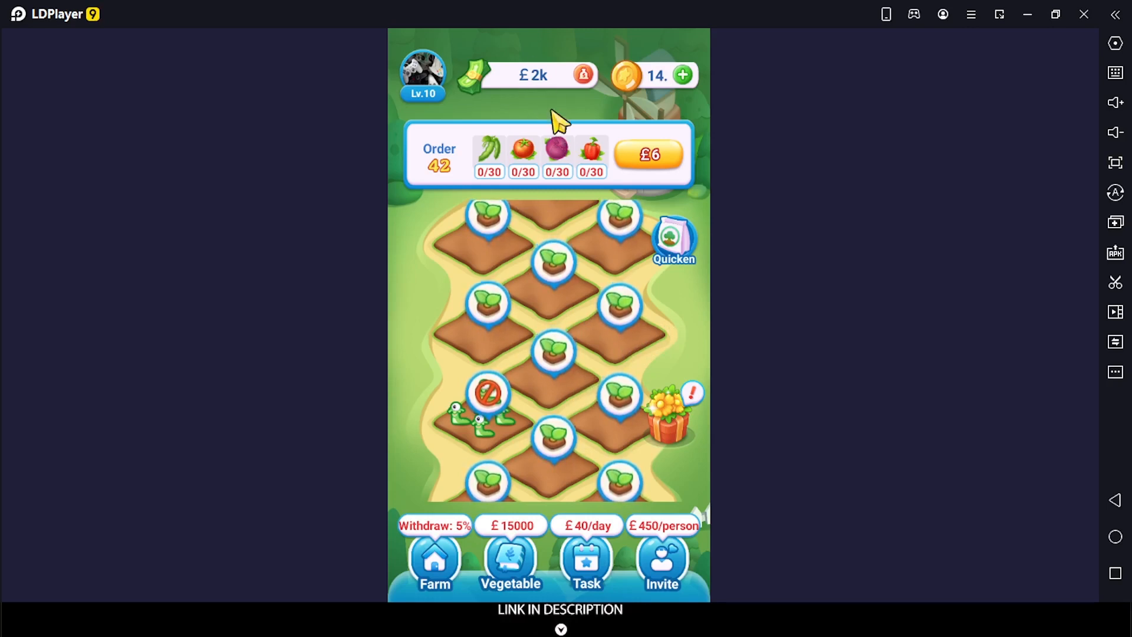
mouse_move(530, 102)
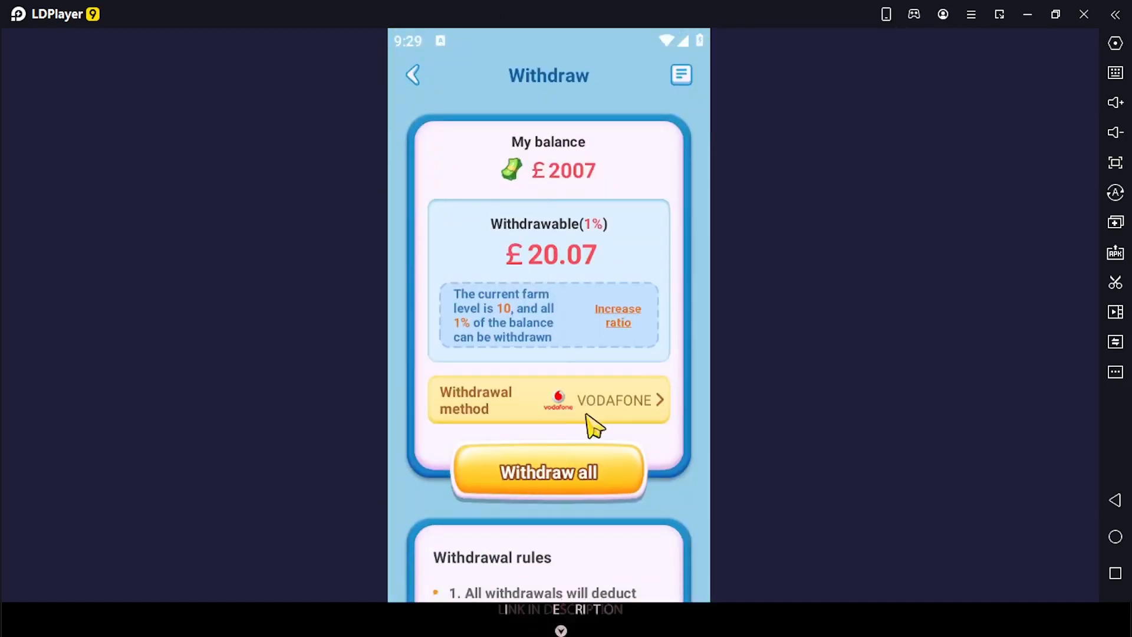
Review the Vodafone, Orange and PayPal withdrawal methods, keep Vodafone, and return to the farm.
left_click(548, 399)
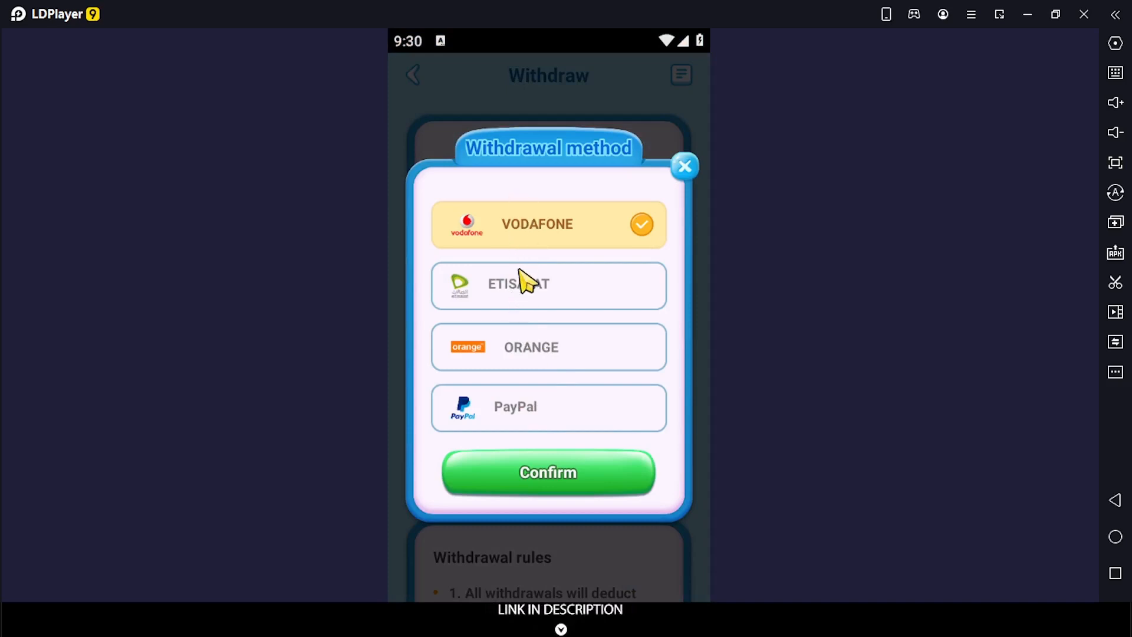
mouse_move(675, 198)
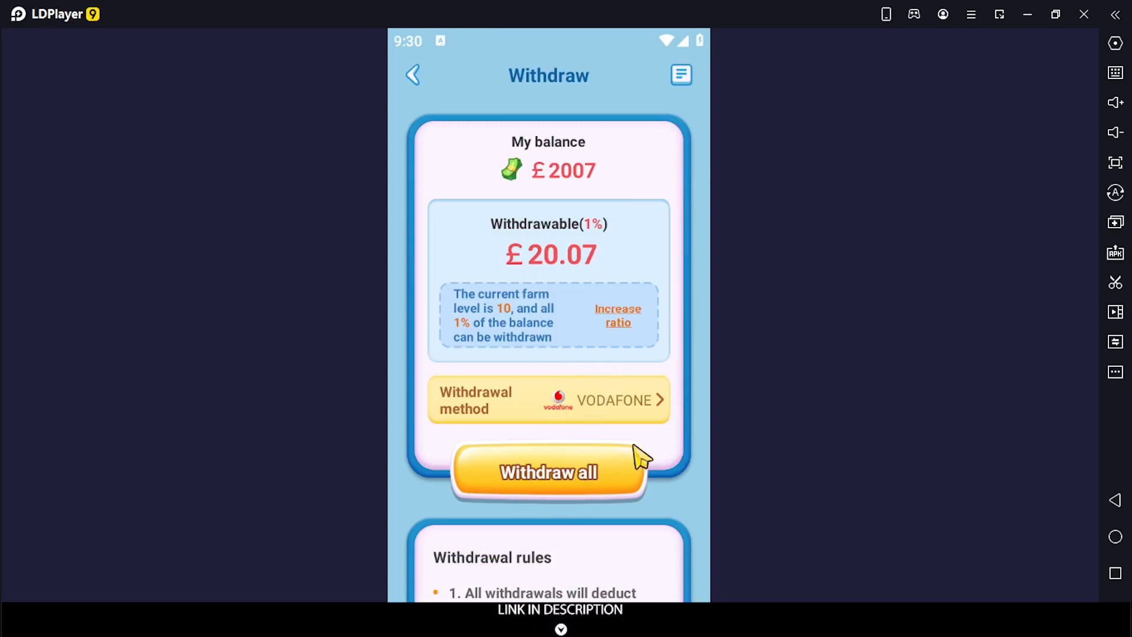
left_click(413, 75)
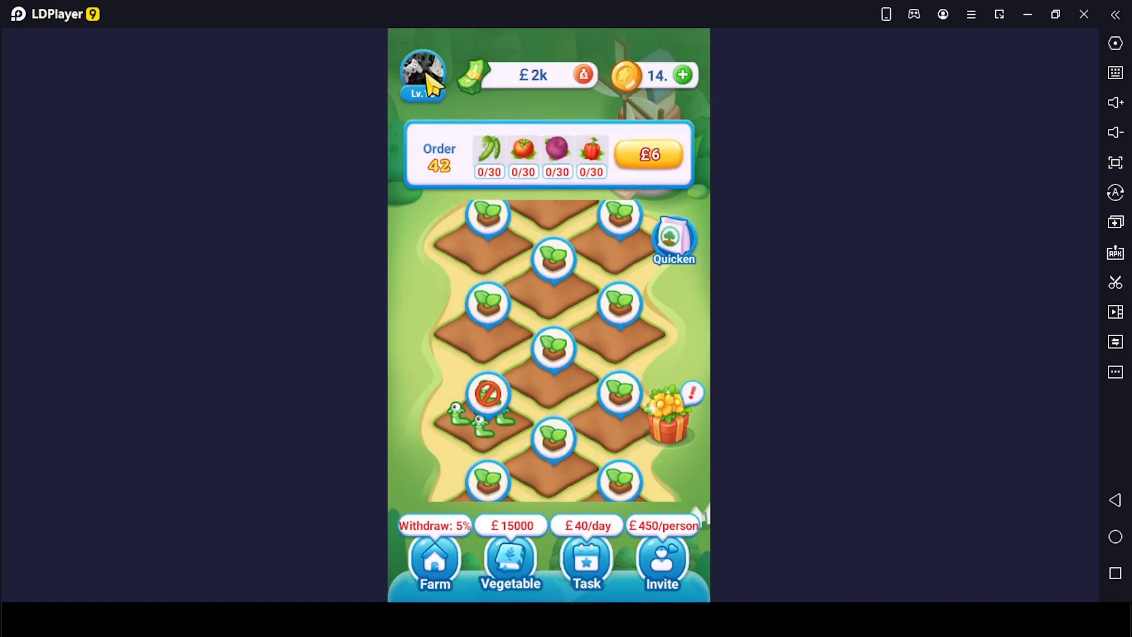
left_click(423, 76)
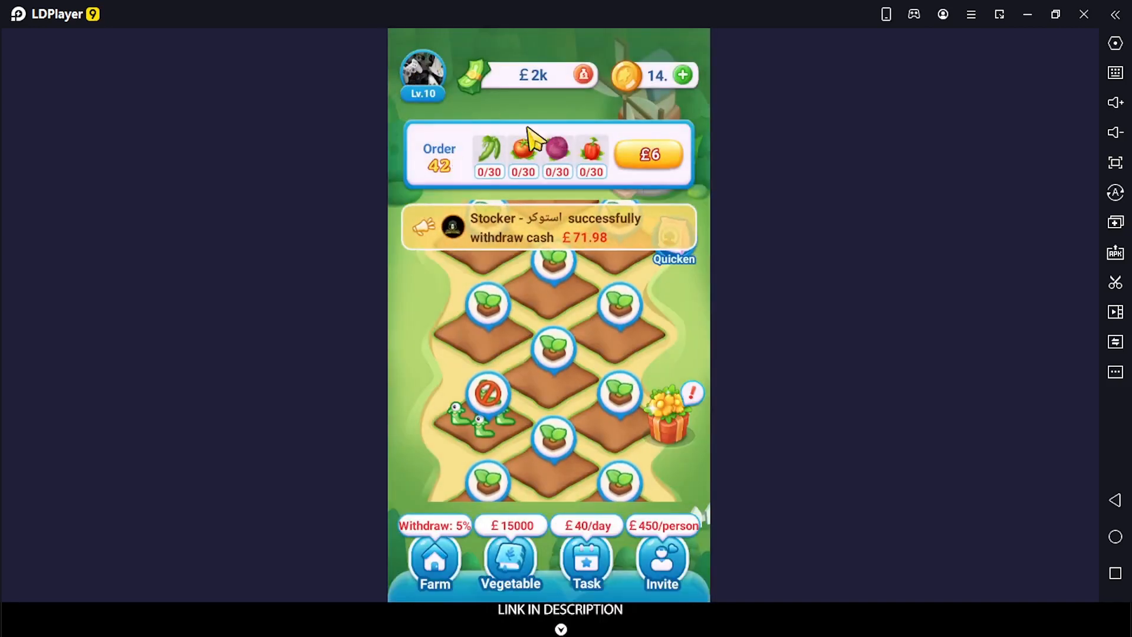
mouse_move(592, 249)
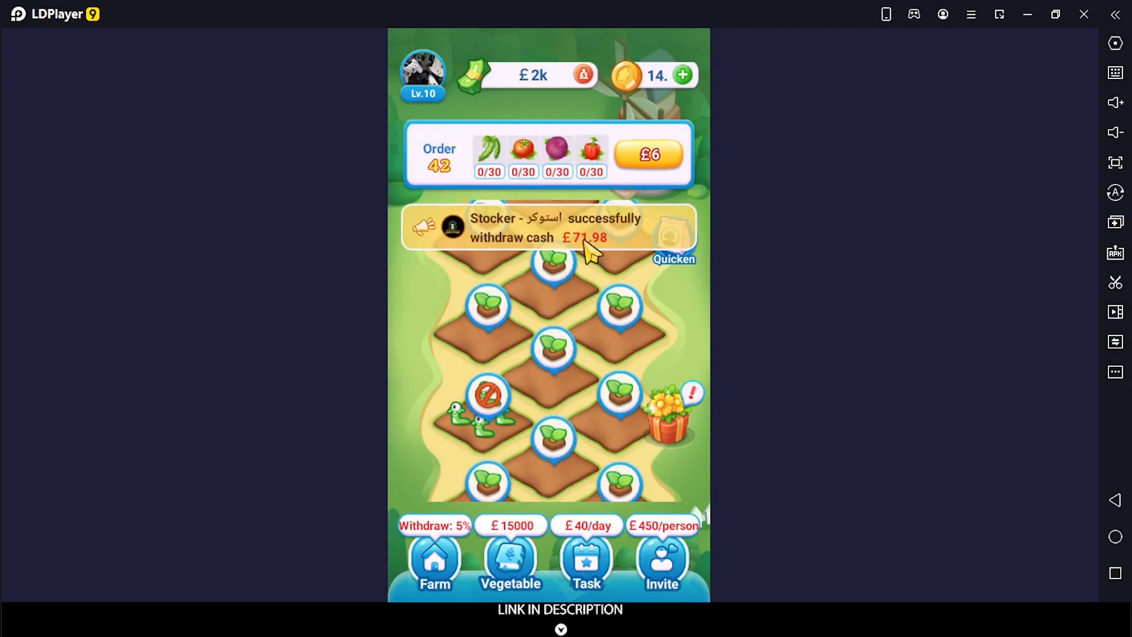